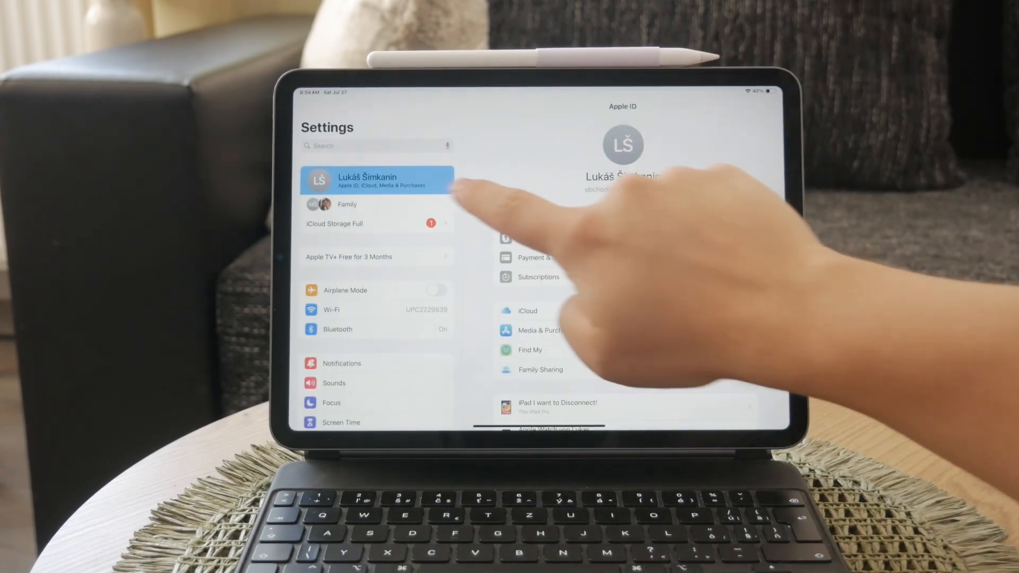
# - Show the General settings page from the Settings sidebar
pyautogui.scroll(-3)
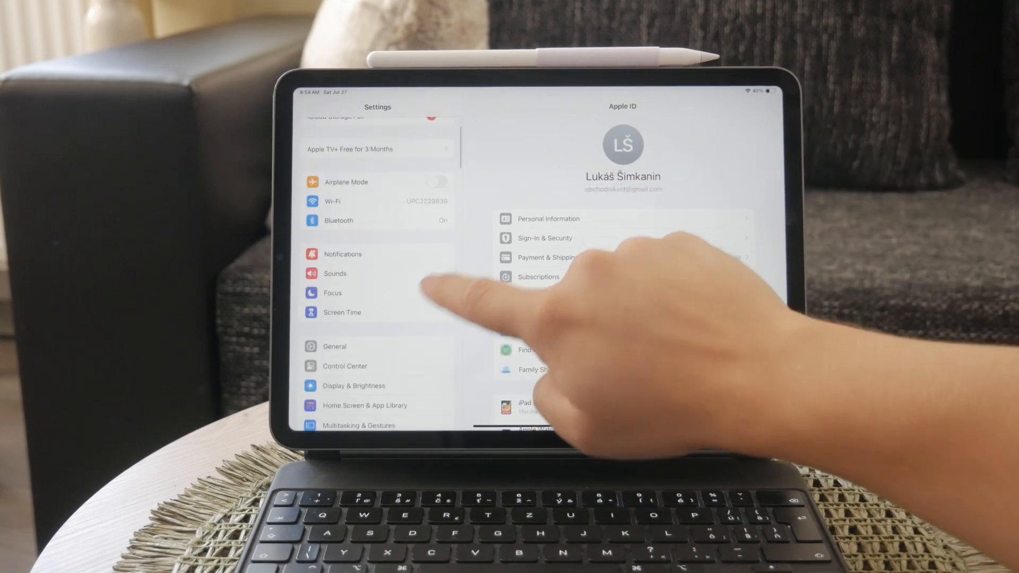
pyautogui.click(334, 346)
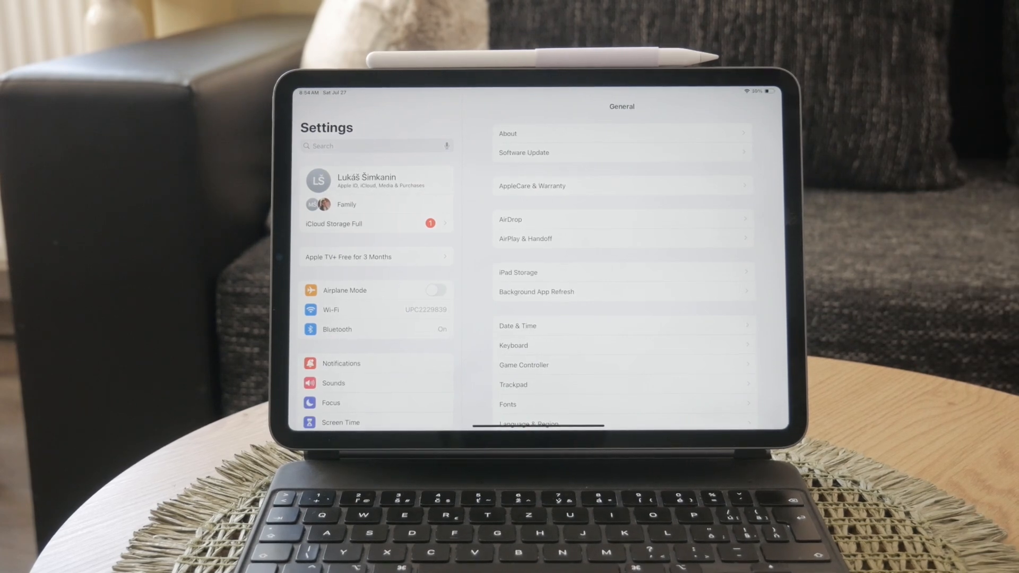
# - Go to the signed-in Apple ID account's iCloud settings
pyautogui.click(375, 181)
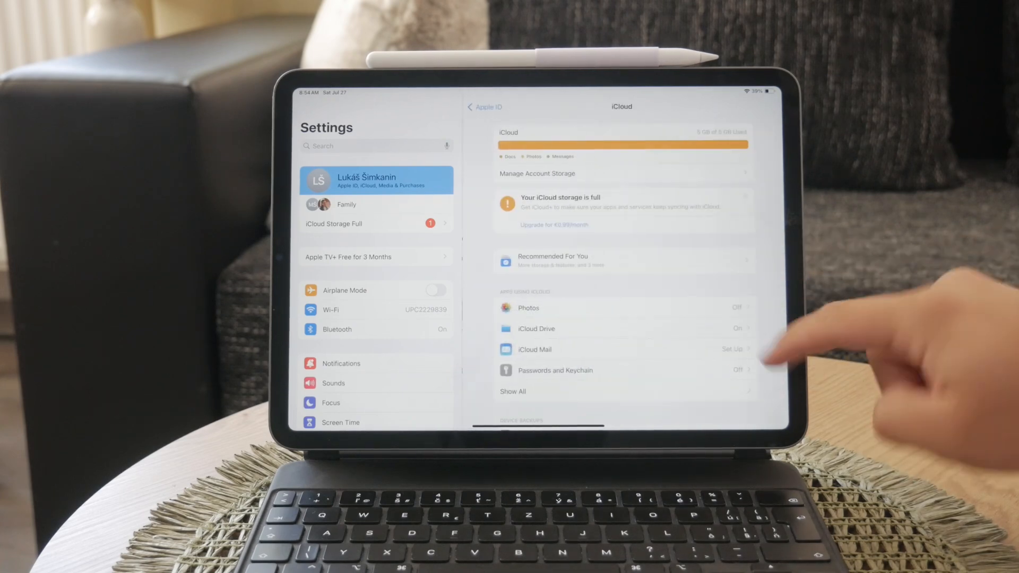
# - Leave iCloud and return to the General settings page
pyautogui.click(513, 391)
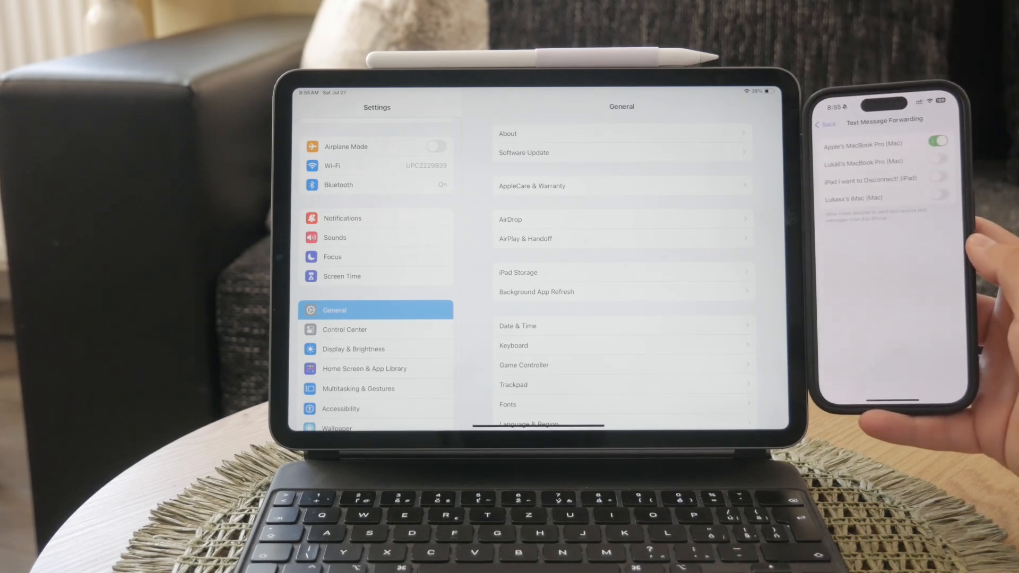
# - Enable Text Message Forwarding to the iPad on the iPhone, then return the iPad to its home screen
pyautogui.click(937, 193)
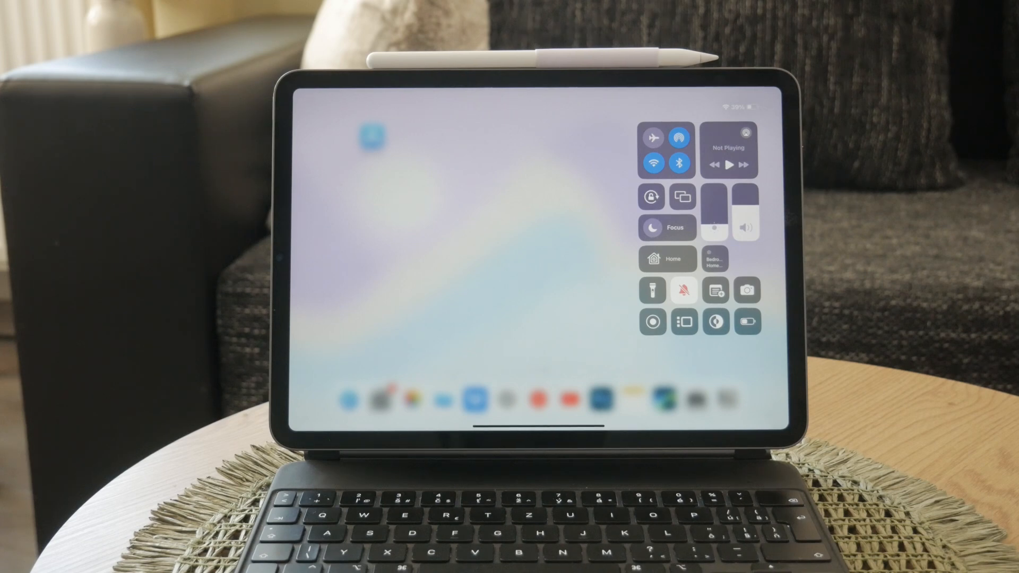
pyautogui.click(455, 260)
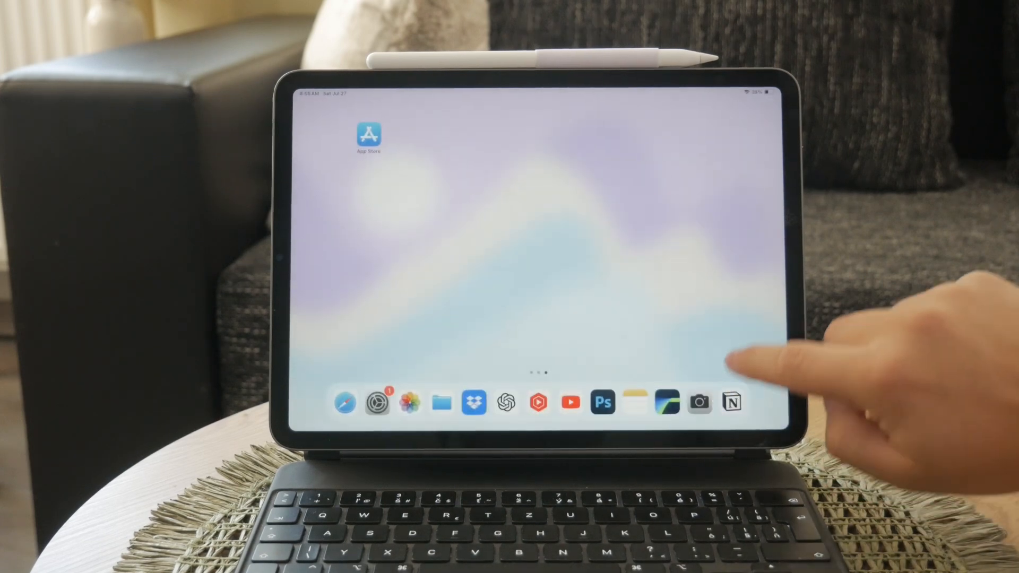